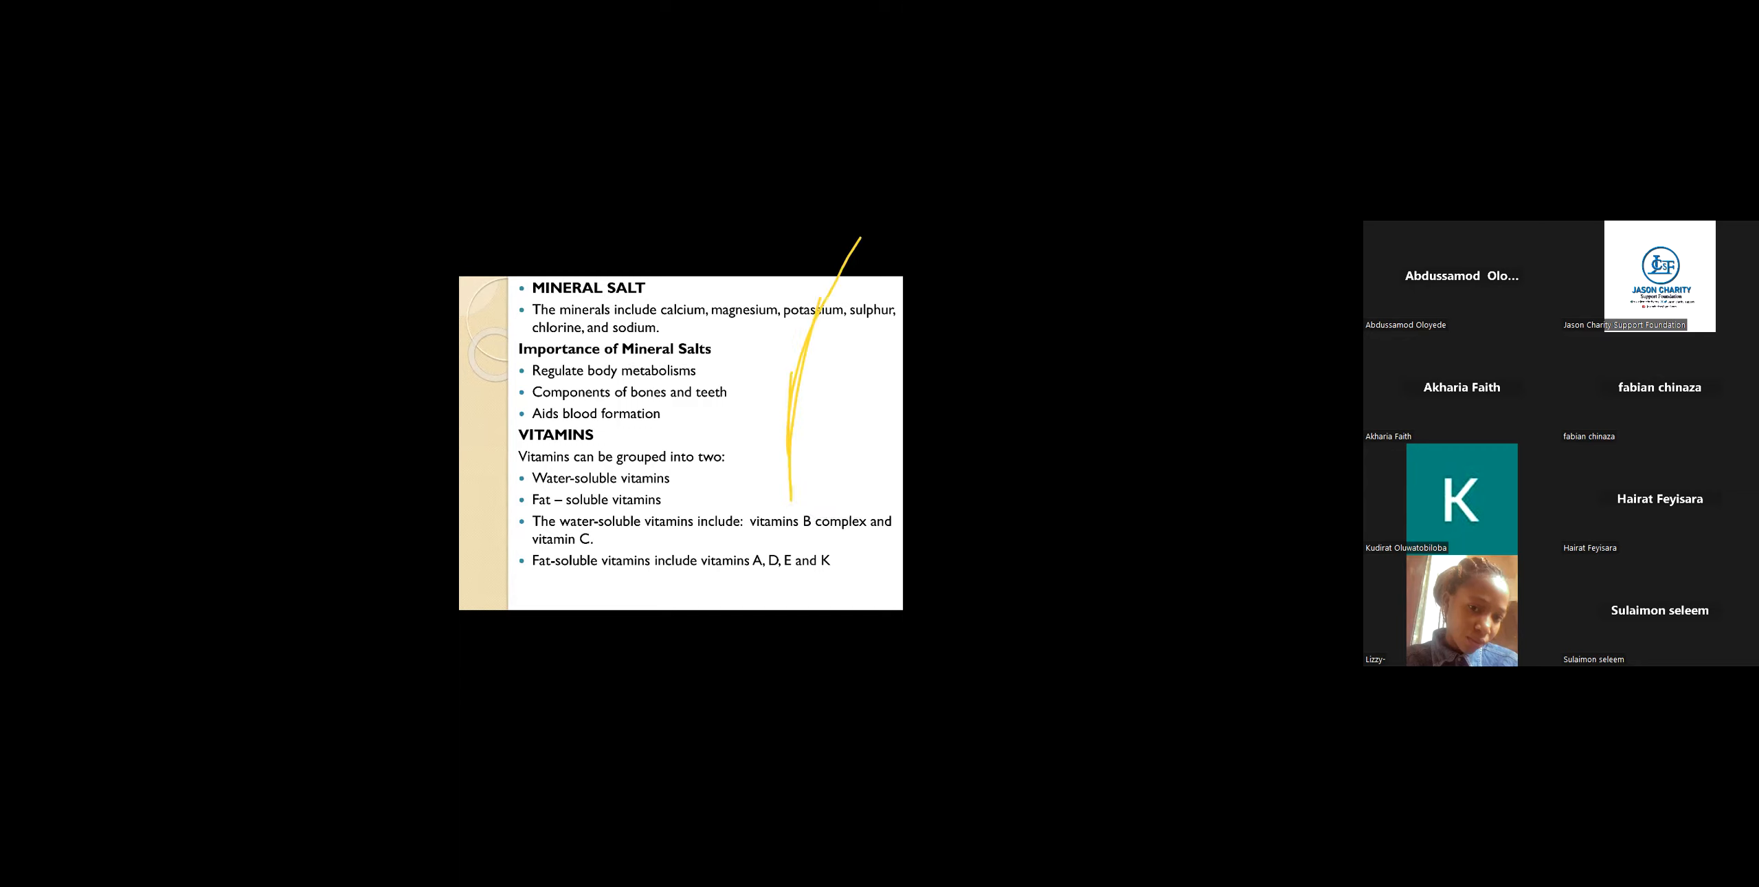
Step: Scribble yellow freehand ink over the slide's right half and across the minerals list line
left_click_drag(852, 235, 763, 528)
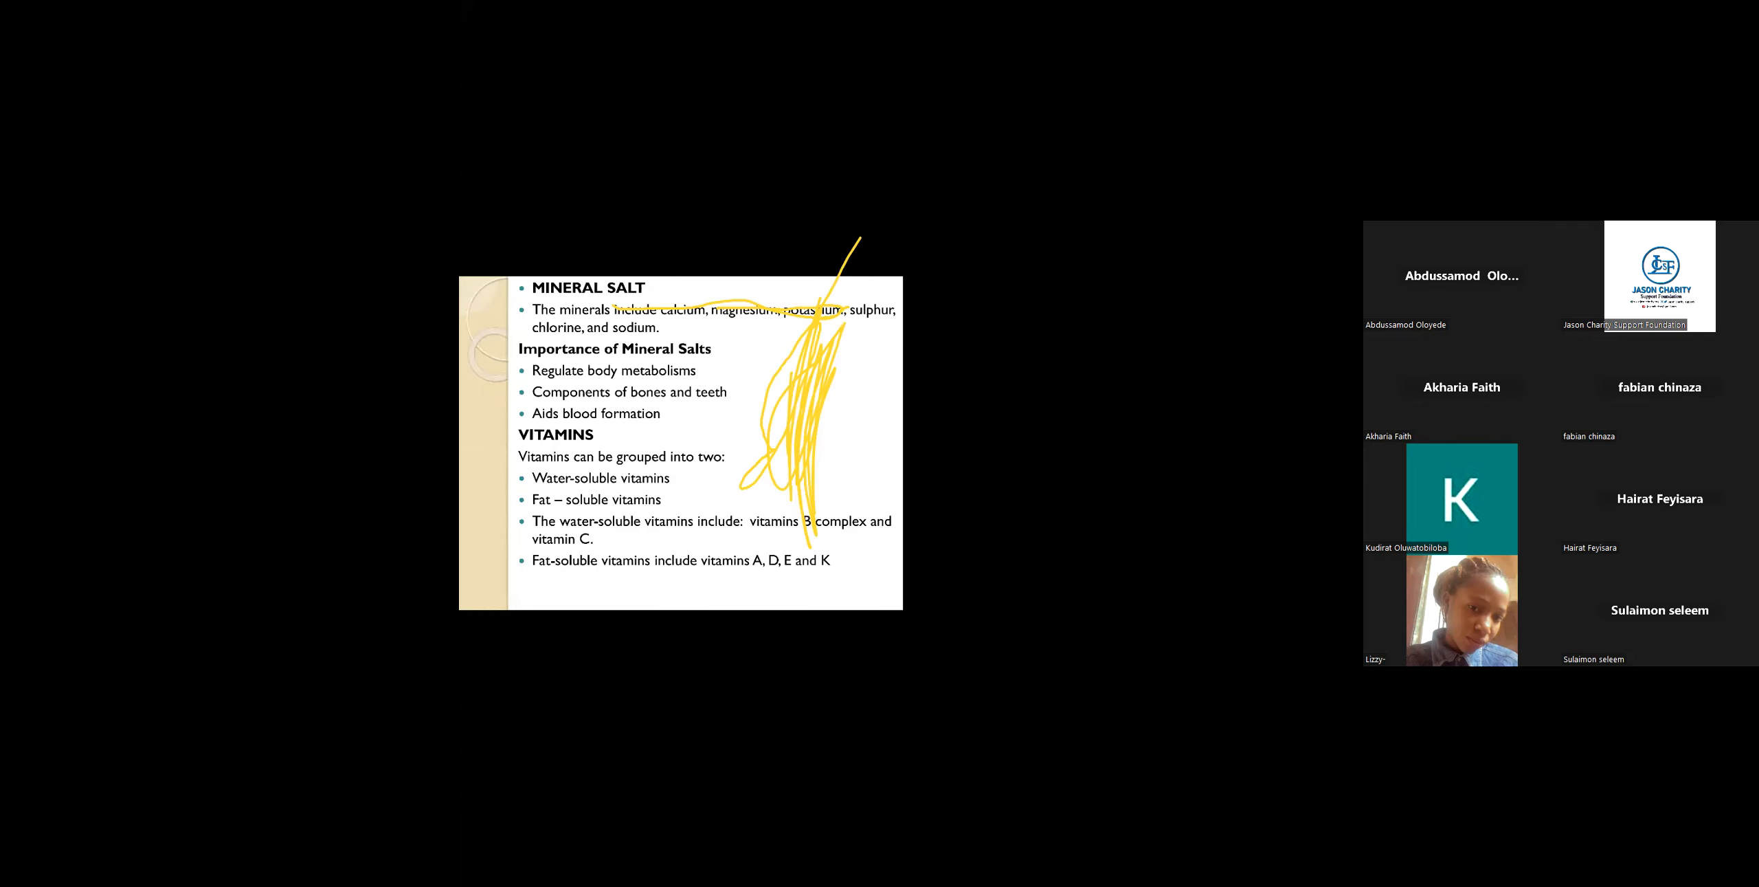